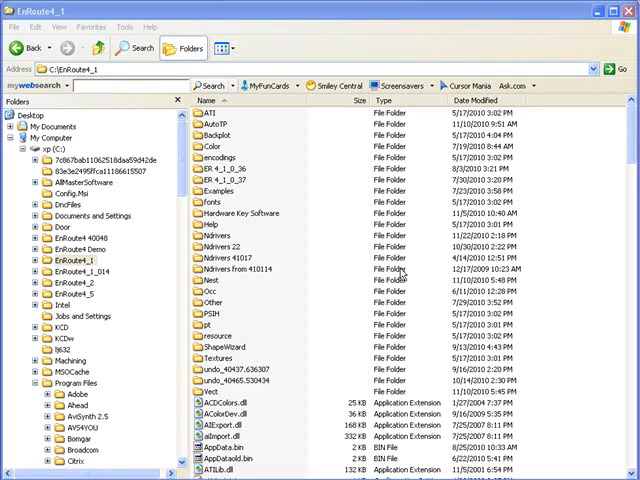
mouse_move(155, 260)
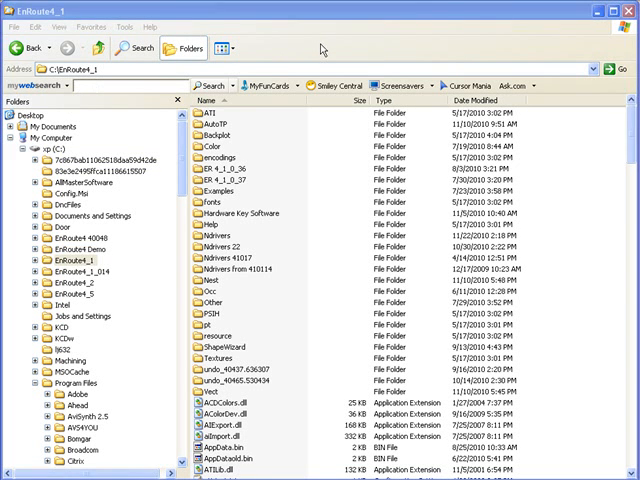
- Show the EnRoute4_1 folder with the folder tree and sort its files by type, ascending
left_click(75, 258)
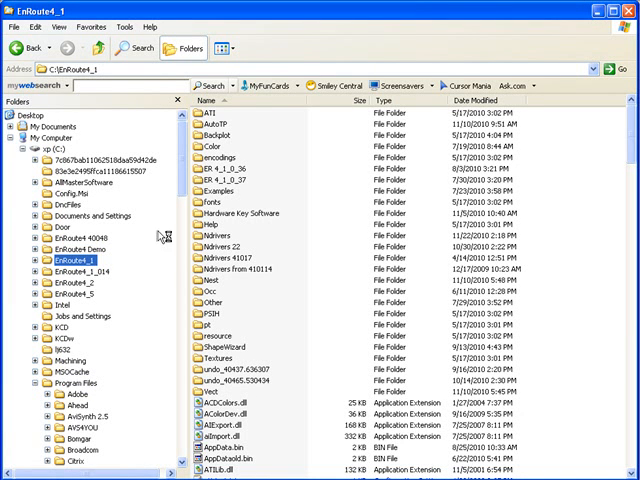
mouse_move(160, 240)
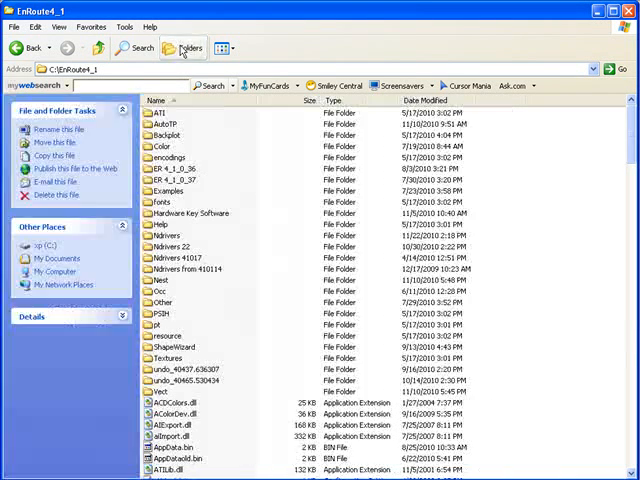
left_click(184, 48)
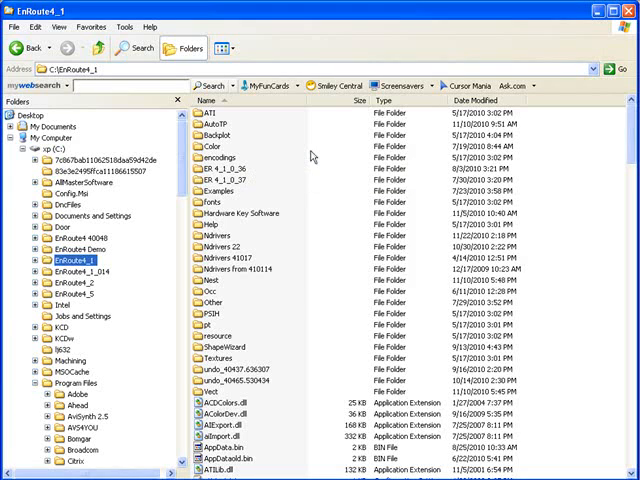
right_click(310, 152)
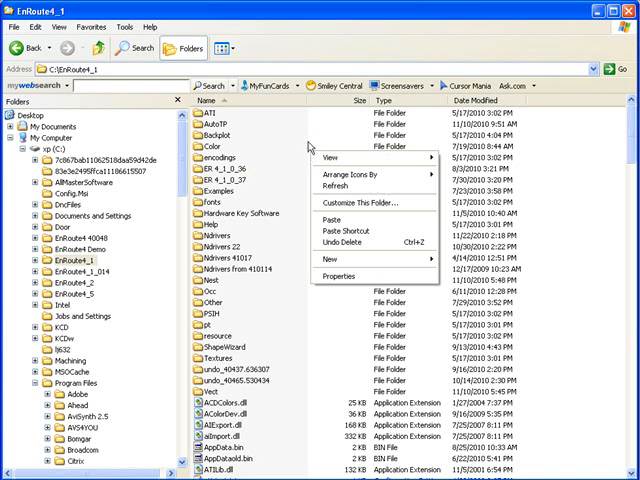
mouse_move(325, 160)
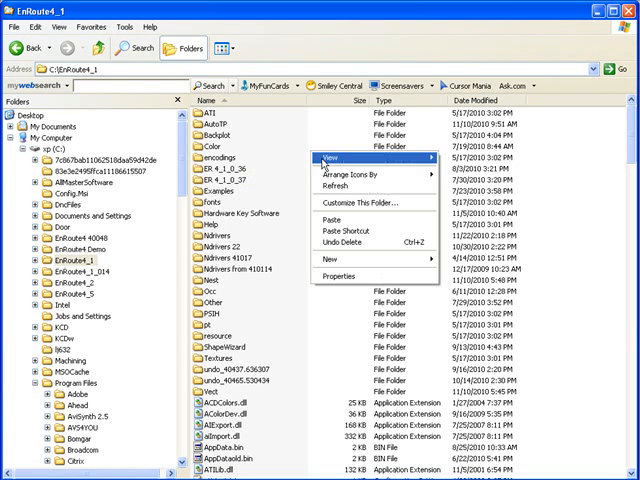
mouse_move(332, 157)
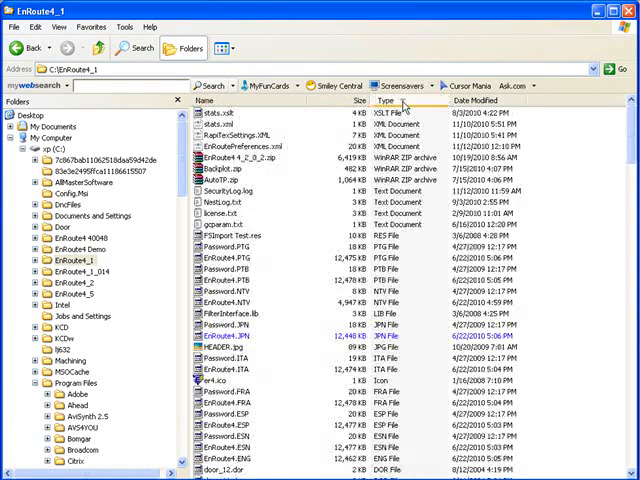
left_click(397, 100)
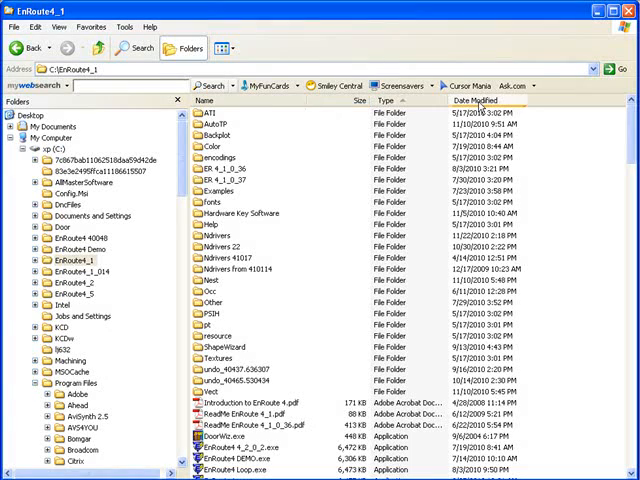
left_click(466, 100)
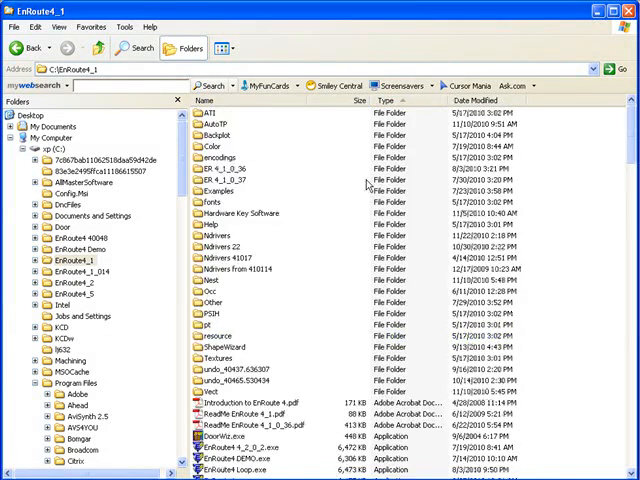
- Scroll to the Configuration Settings files and select ToolLibrary.ini, then StrategyTemplates.ini
scroll("down", 3)
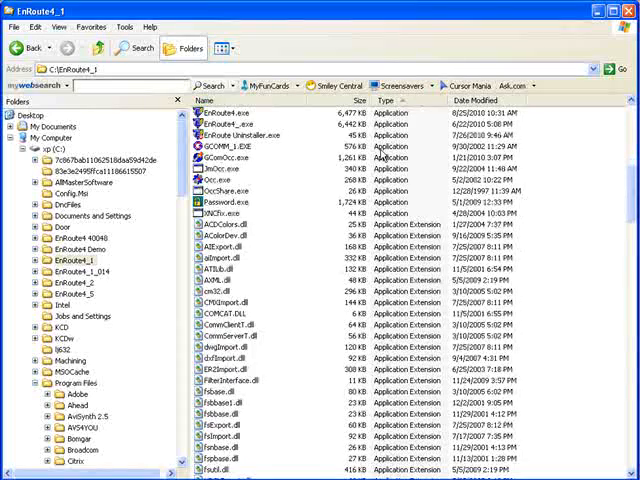
scroll("down", 3)
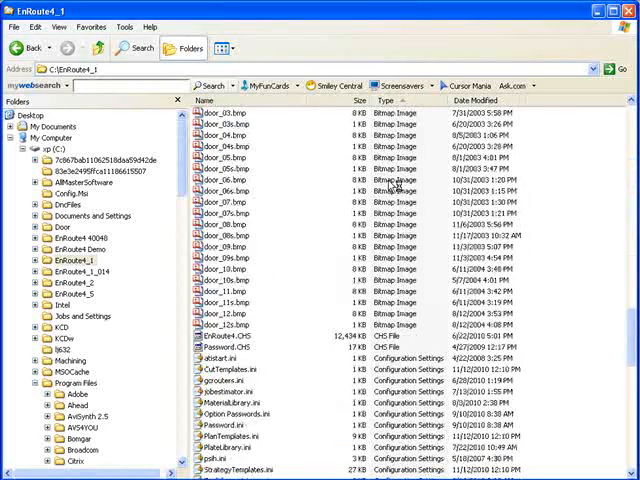
scroll("down", 3)
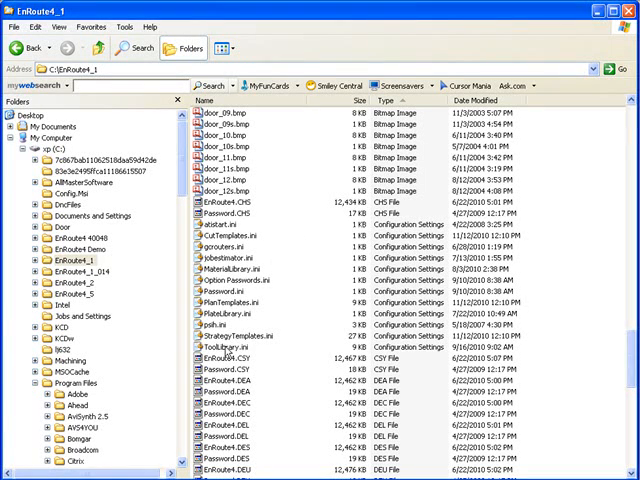
left_click(215, 348)
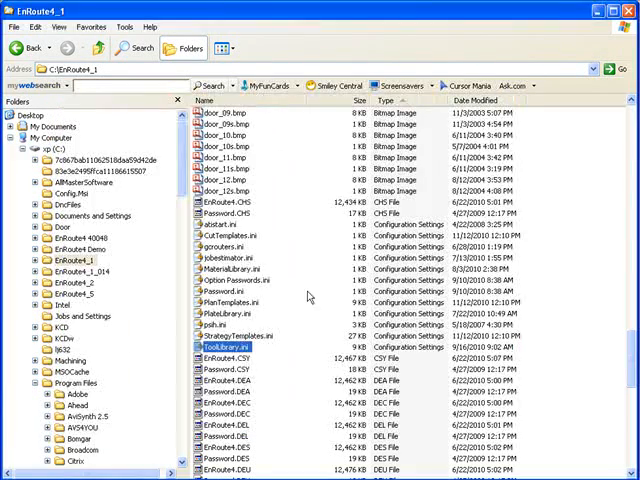
mouse_move(215, 346)
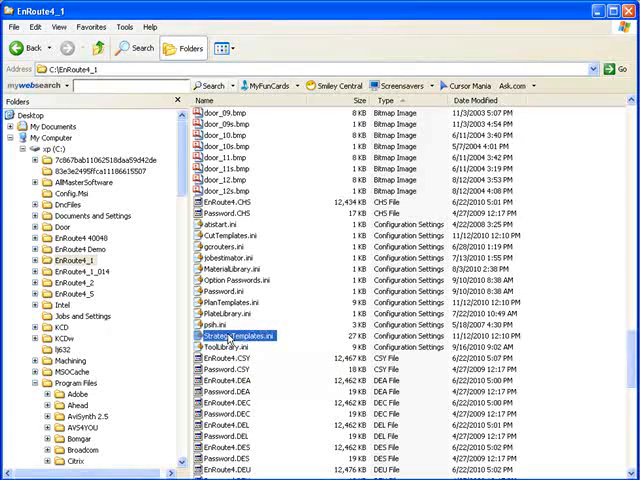
left_click(225, 314)
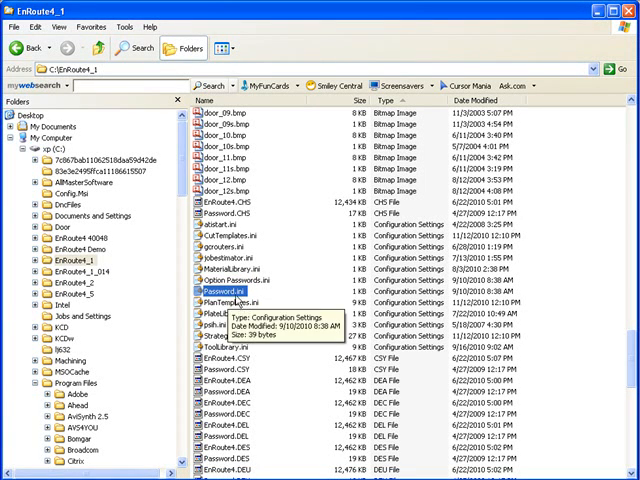
mouse_move(233, 303)
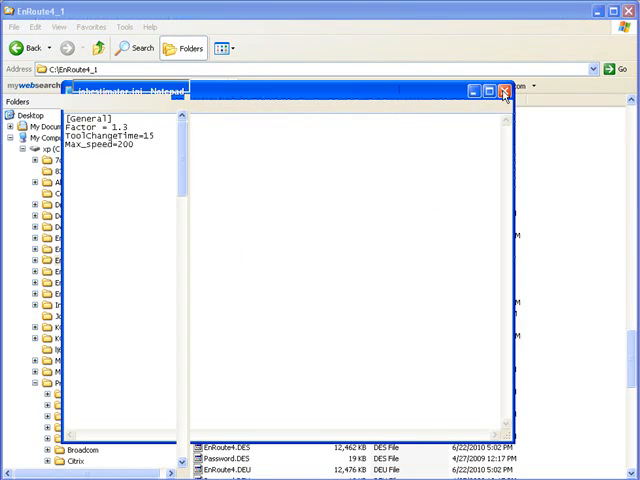
- Close jobestimator.ini, add ToolLibrary.ini to the ini file selection and open its context menu
left_click(505, 91)
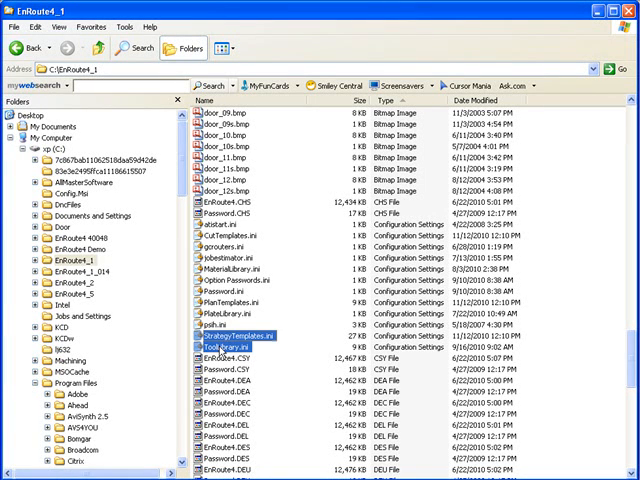
left_click(225, 314)
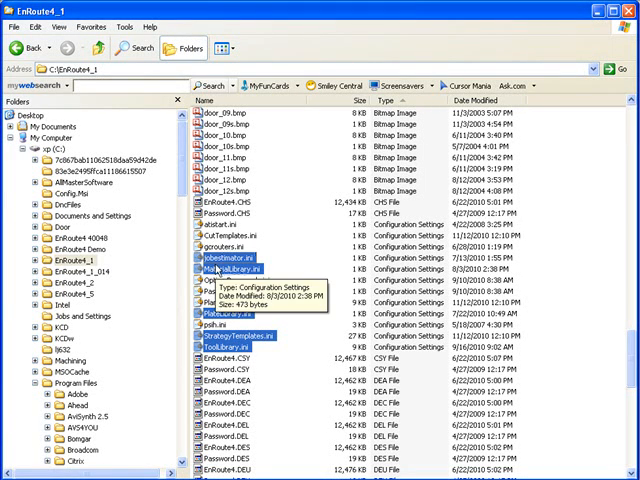
right_click(220, 258)
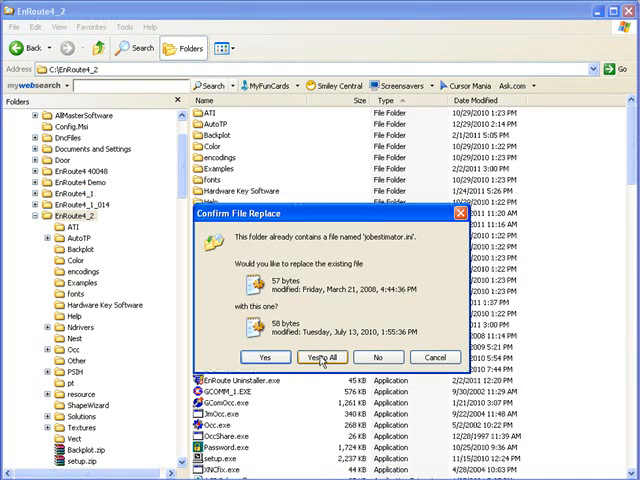
- Replace all existing ini files in C:\EnRoute4_2 with the copied ones
left_click(319, 357)
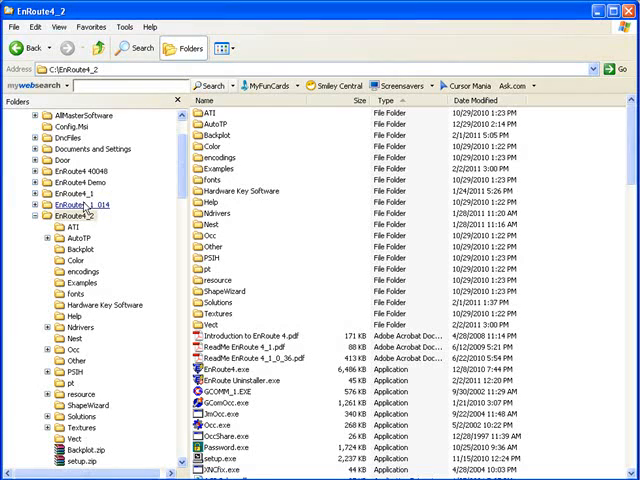
mouse_move(230, 303)
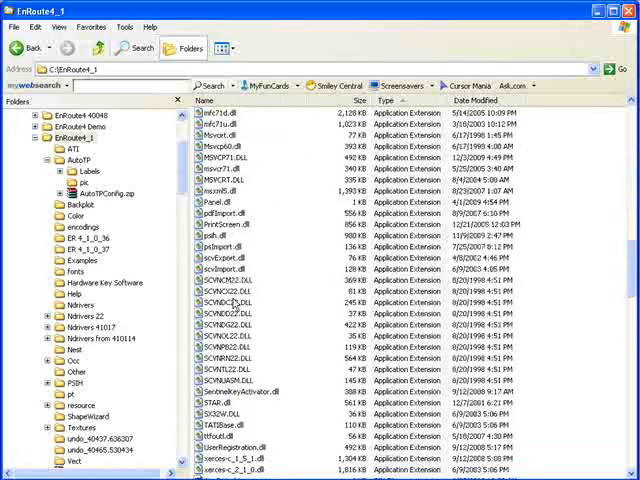
- View the AutoTP subfolder of EnRoute4_1, then collapse its node in the folder tree
scroll("down", 3)
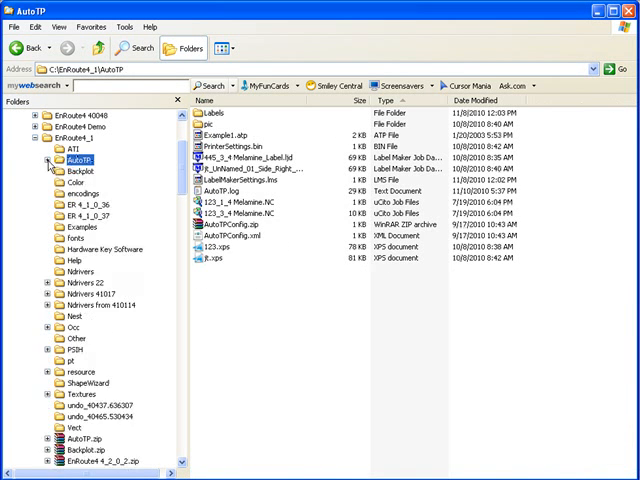
left_click(80, 283)
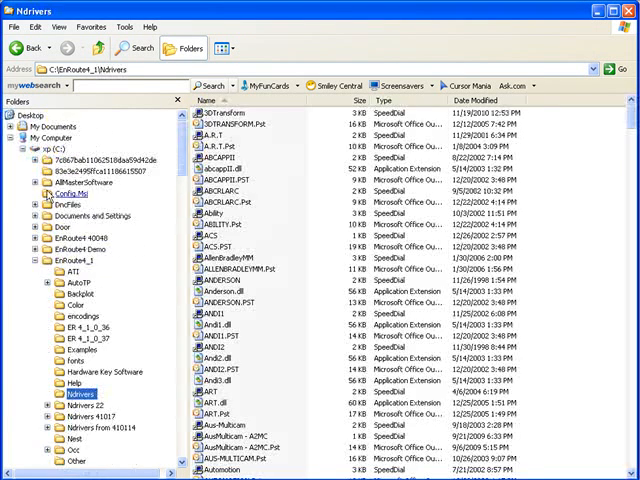
- Browse the Ndrivers driver files and select ART, ART.dll and ART.Pst together
scroll("down", 3)
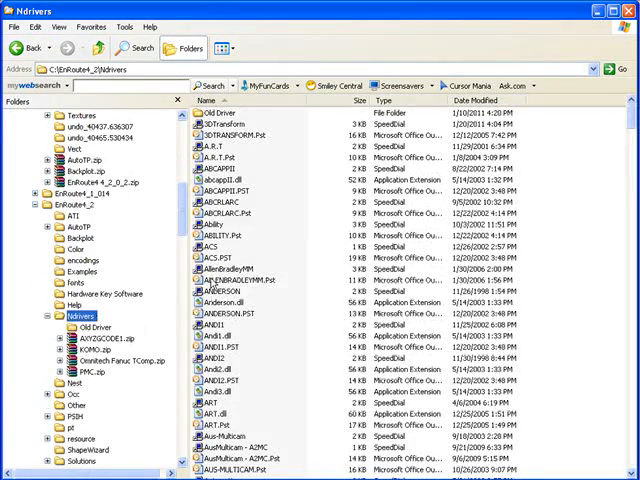
left_click(240, 280)
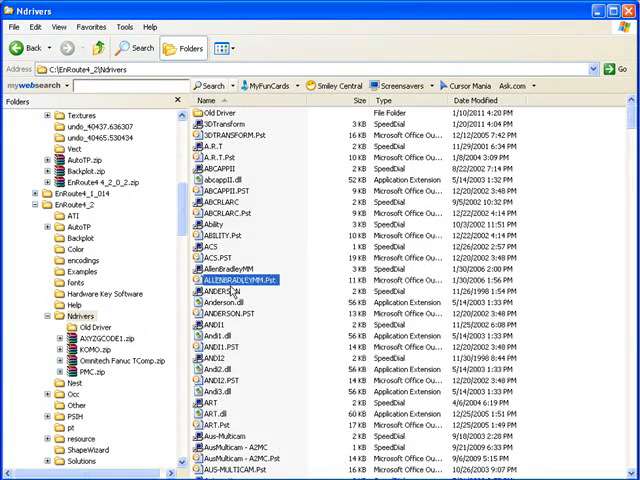
scroll("down", 3)
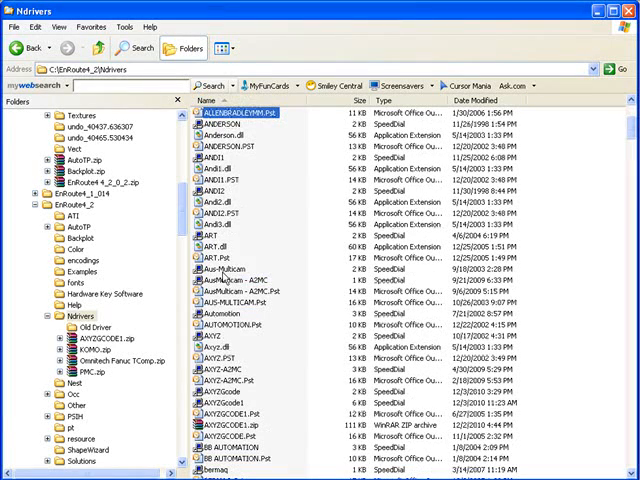
left_click(207, 247)
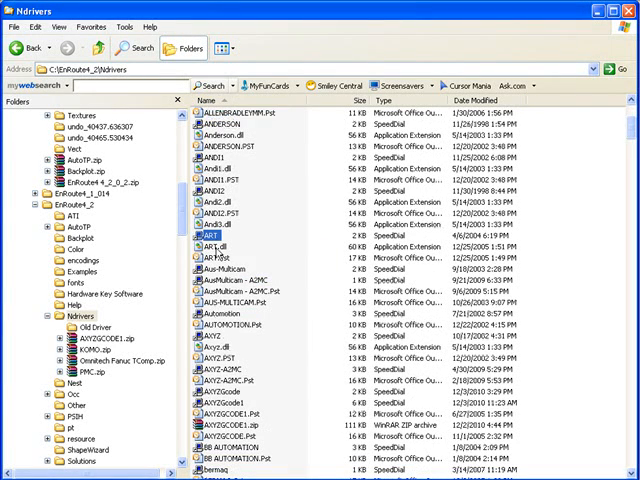
left_click(205, 258)
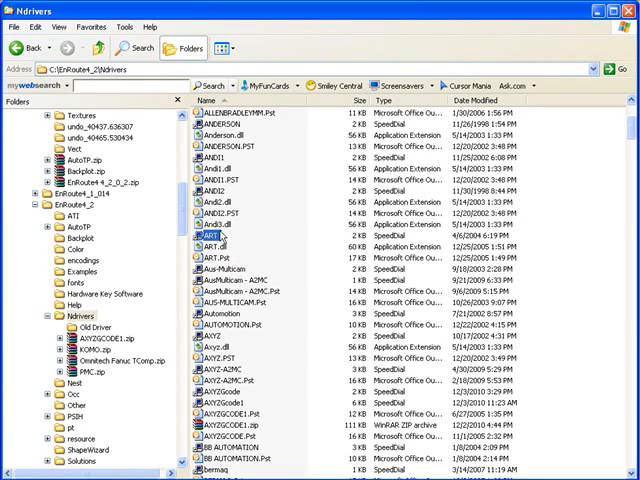
mouse_move(207, 235)
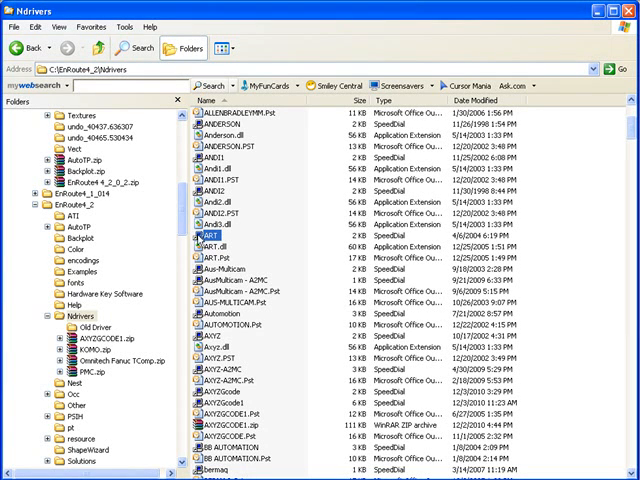
mouse_move(210, 250)
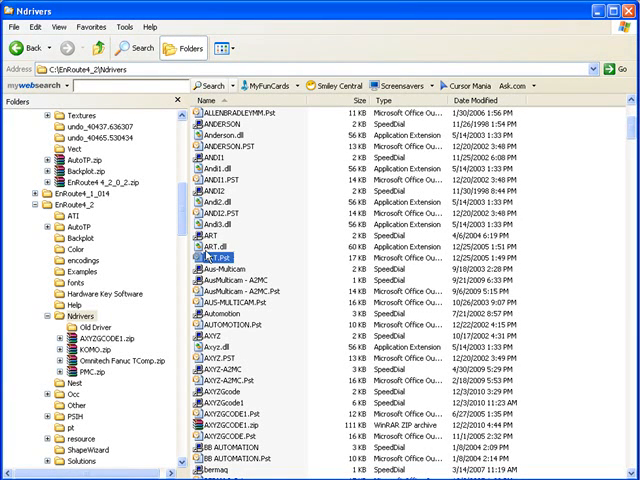
mouse_move(210, 264)
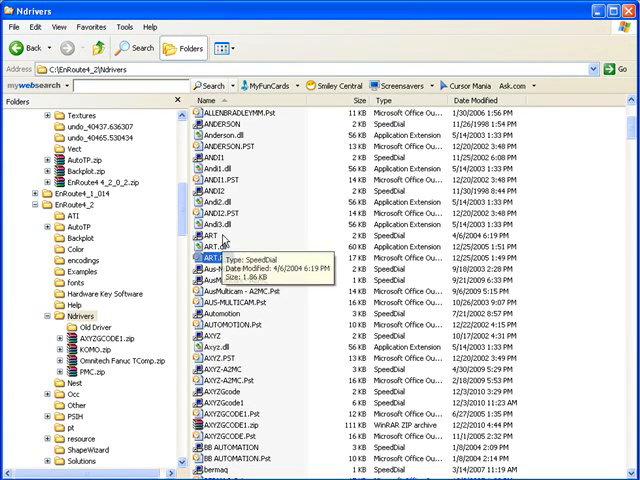
left_click(208, 234)
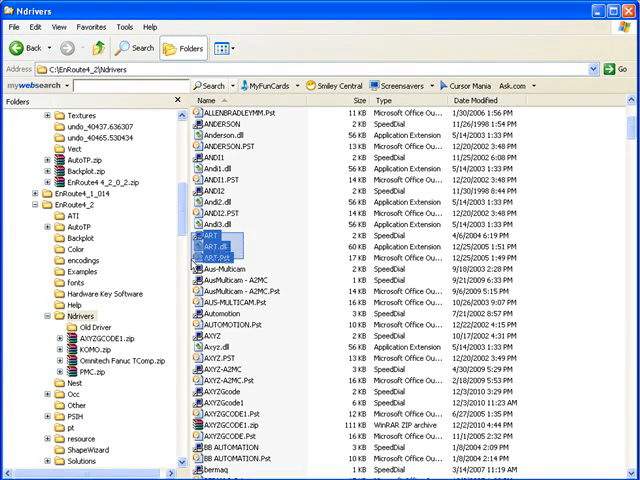
mouse_move(210, 236)
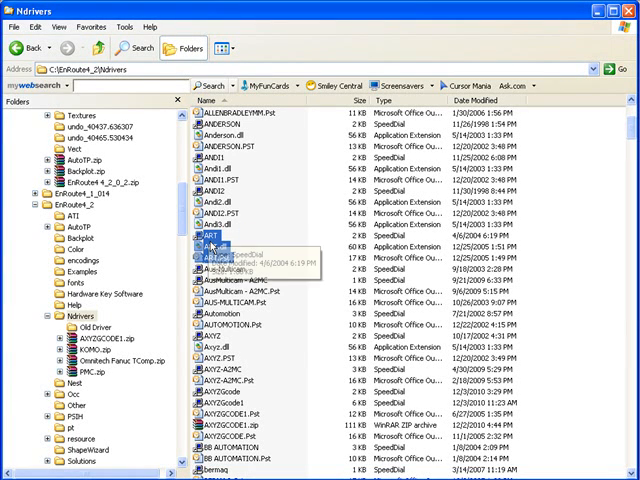
scroll("down", 3)
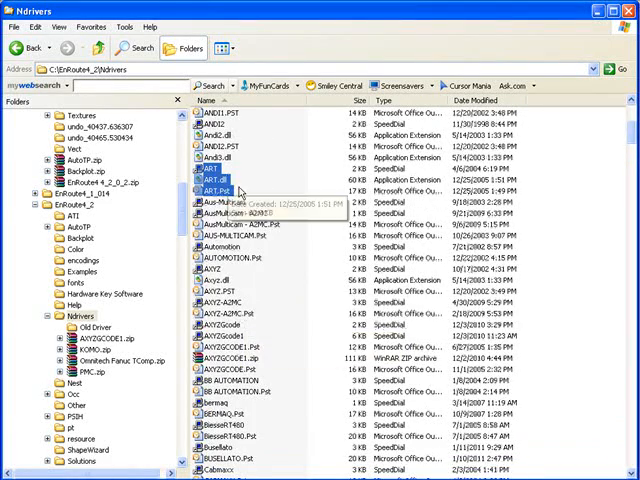
mouse_move(215, 191)
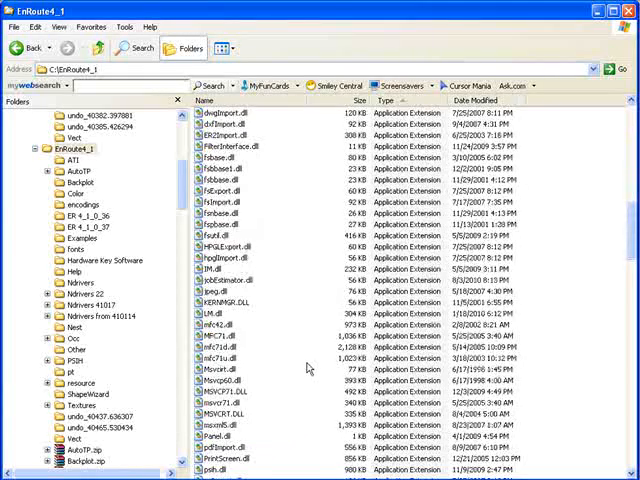
- Return to C:\EnRoute4_1 and scroll to EnRoutePreferences.xml among the program files
left_click(205, 100)
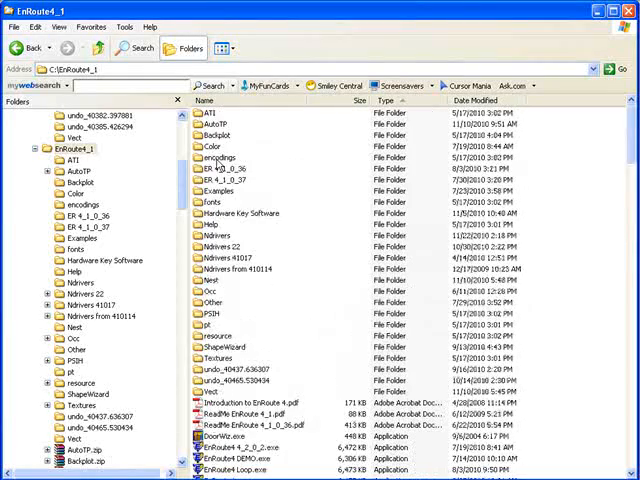
left_click(210, 124)
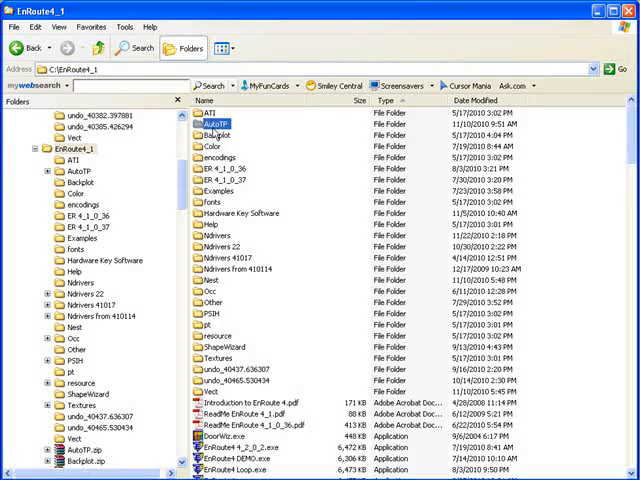
left_click(217, 240)
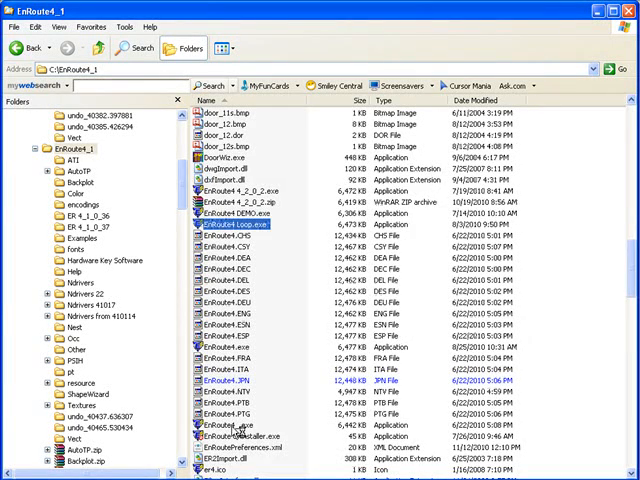
scroll("down", 3)
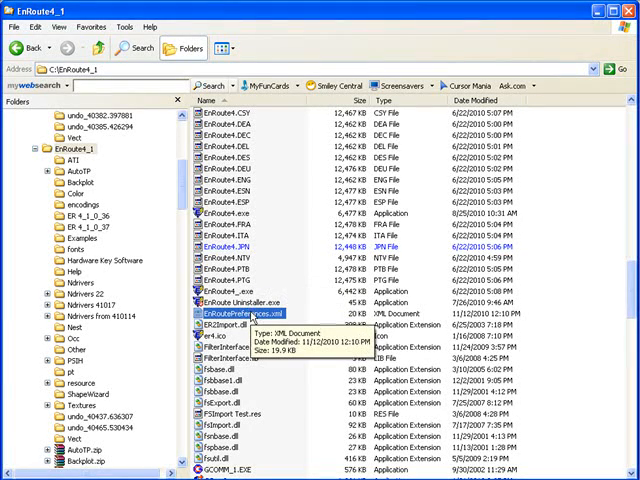
mouse_move(243, 320)
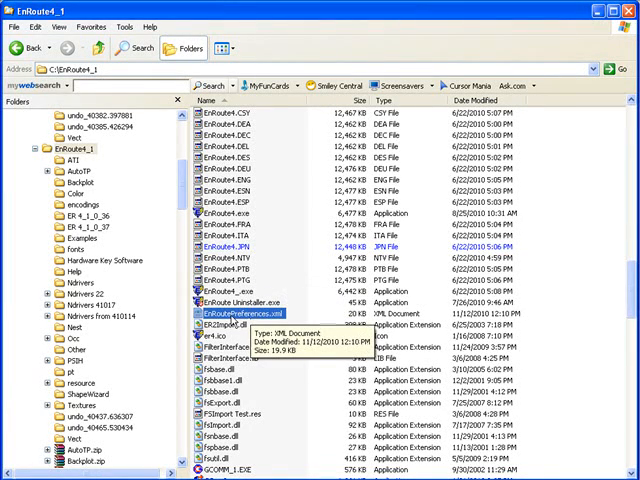